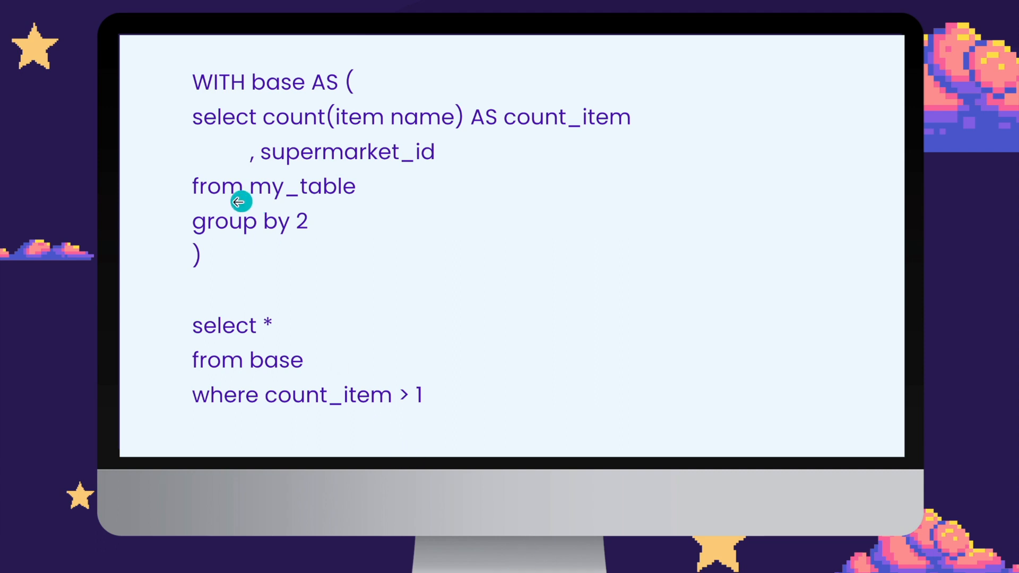
{"action": "mouse_move", "coordinate": [307, 202]}
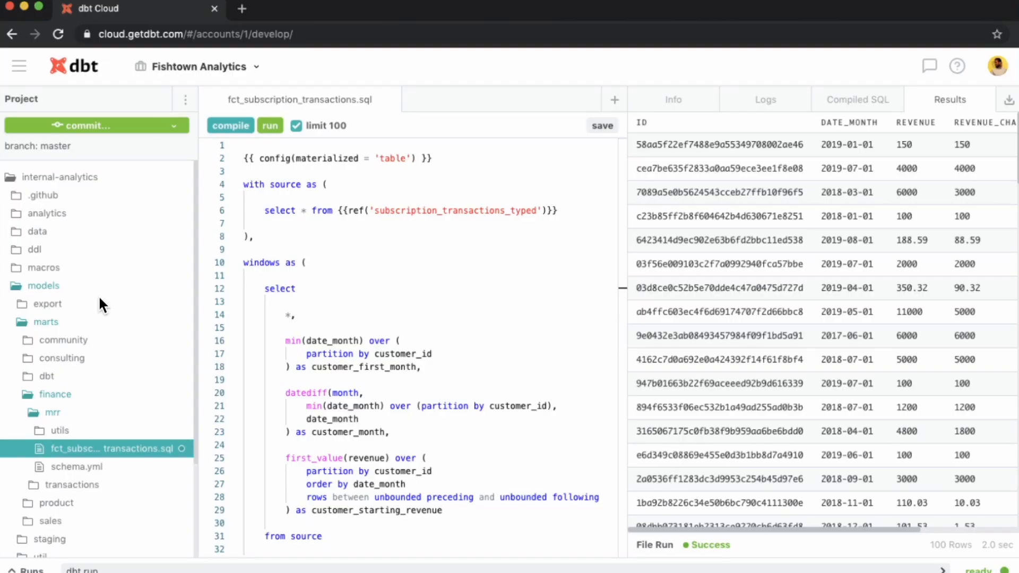
{"action": "mouse_move", "coordinate": [417, 229]}
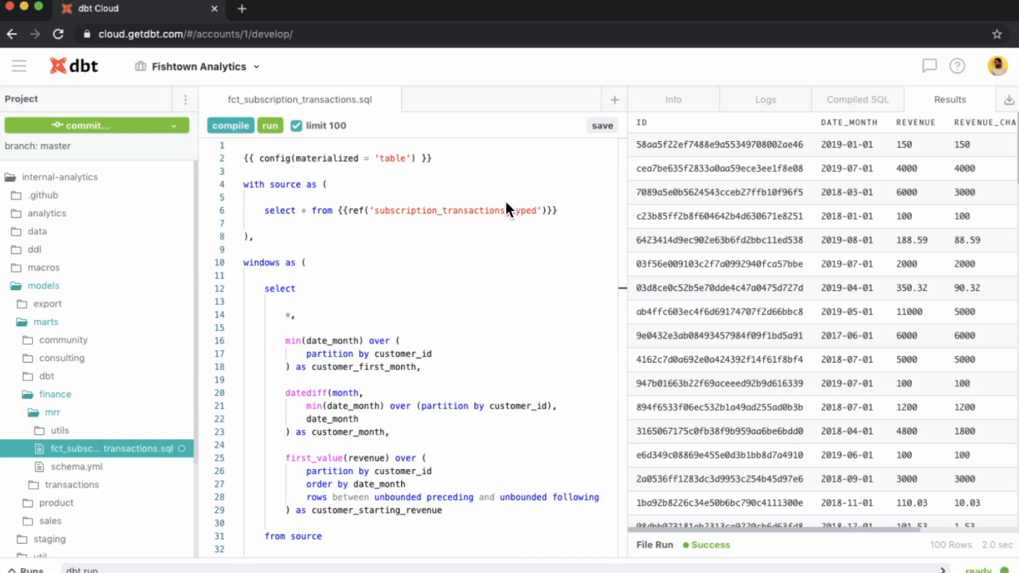
{"action": "mouse_move", "coordinate": [370, 435]}
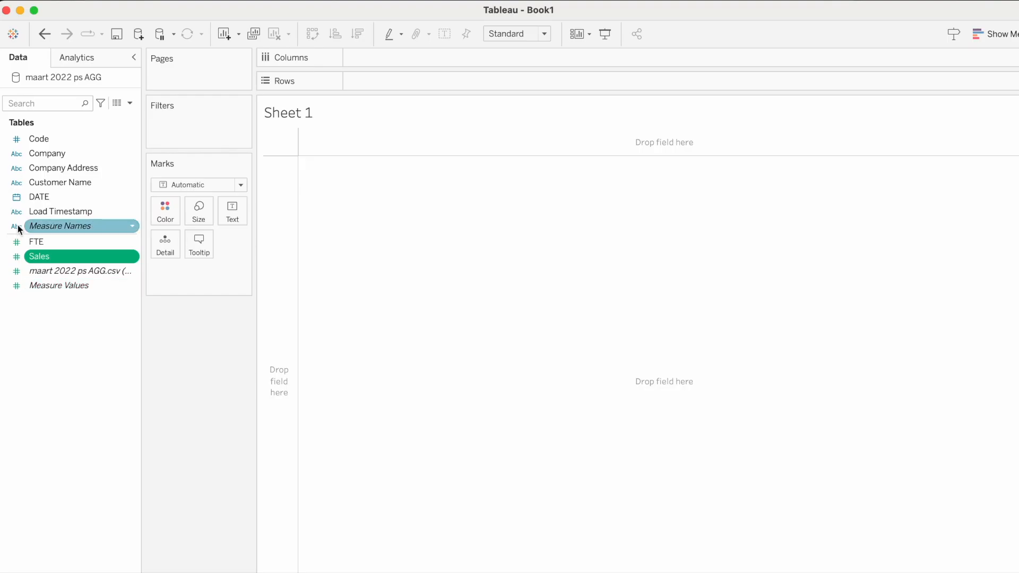
{"action": "mouse_move", "coordinate": [60, 211]}
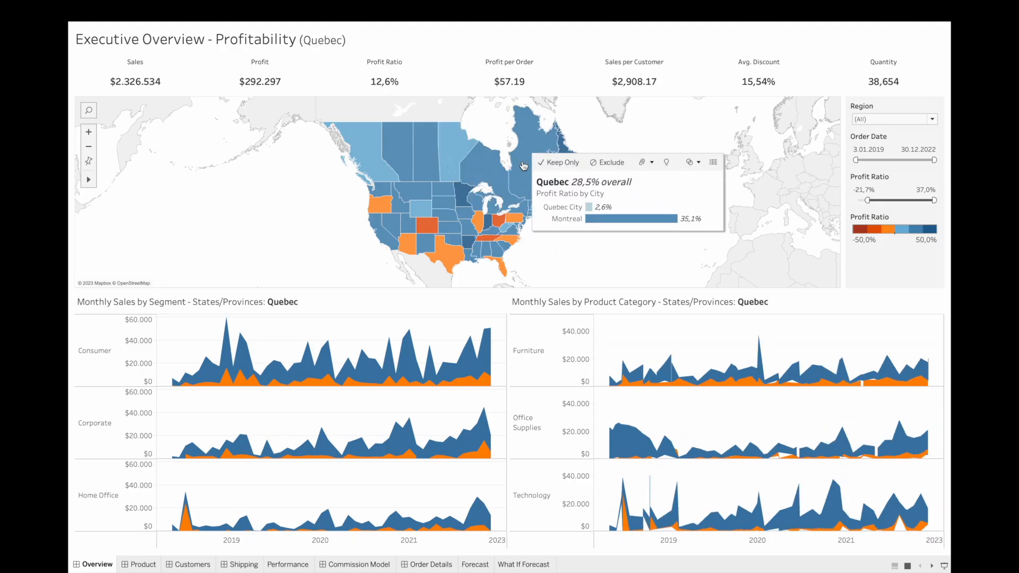
Filter Product Drilldown to Technology in April 2020, then view Sales Performance vs Target
{"action": "left_click", "coordinate": [143, 564]}
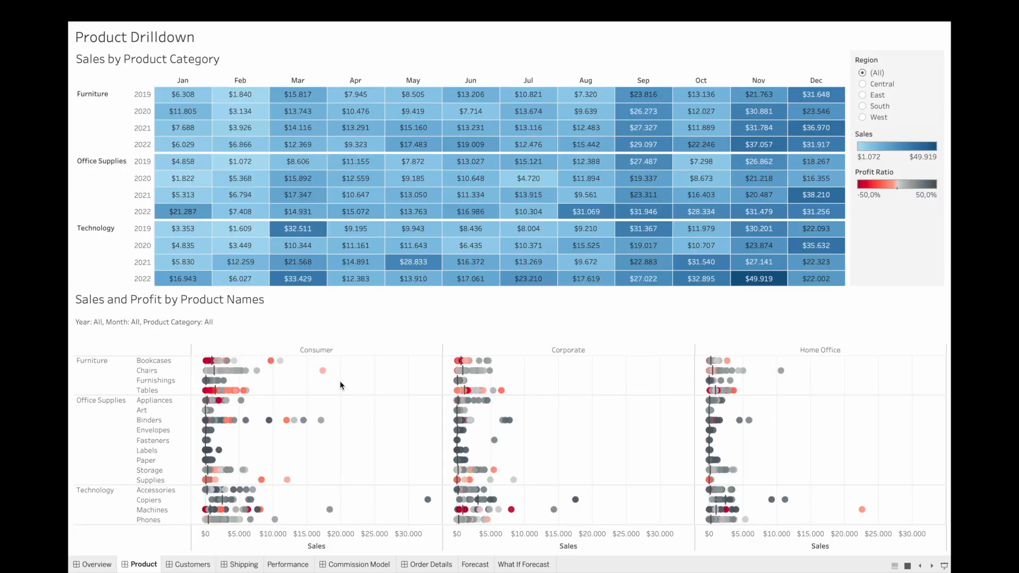
{"action": "left_click", "coordinate": [355, 245]}
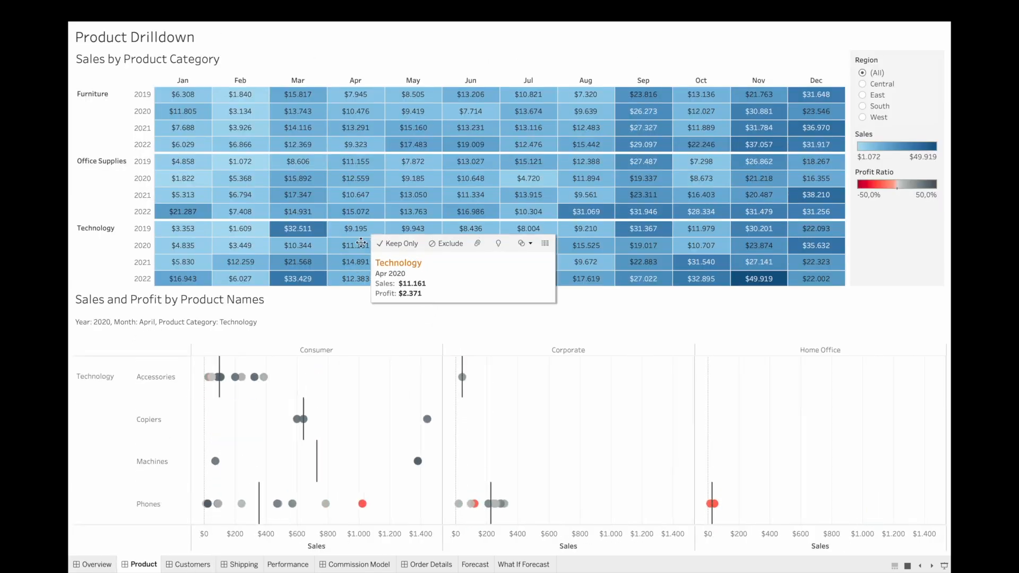
{"action": "left_click", "coordinate": [288, 564]}
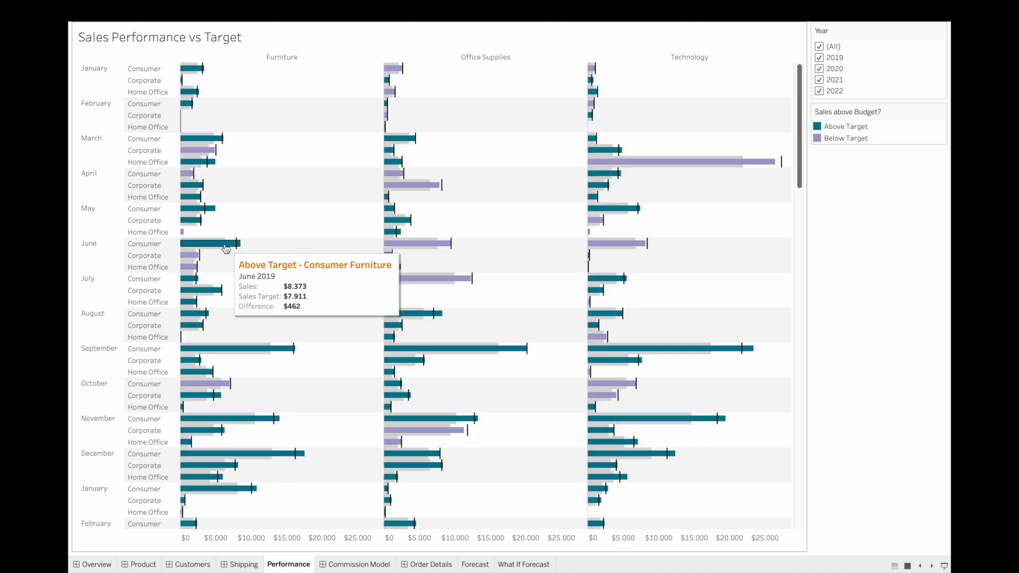
{"action": "mouse_move", "coordinate": [750, 161]}
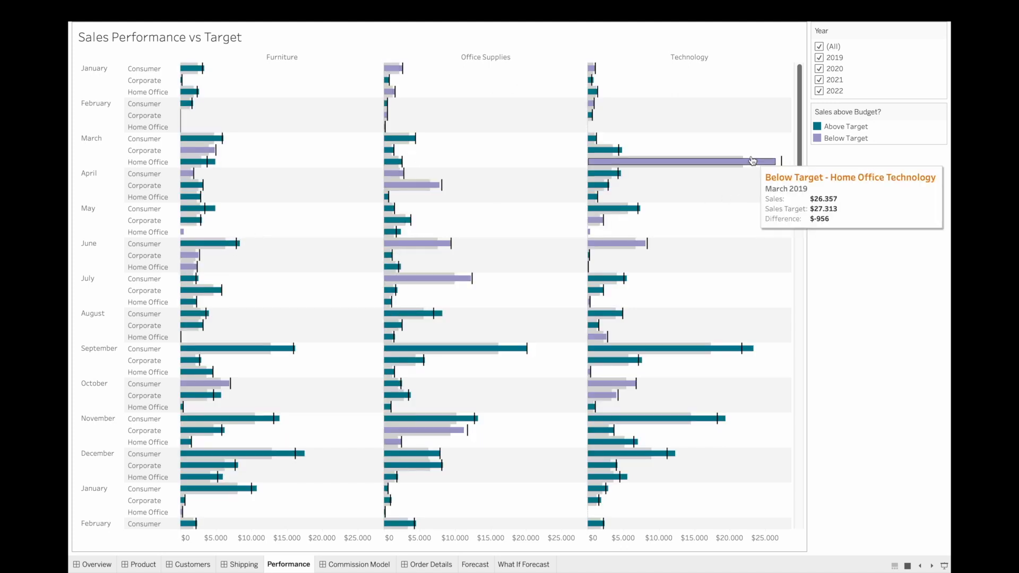
{"action": "mouse_move", "coordinate": [634, 246]}
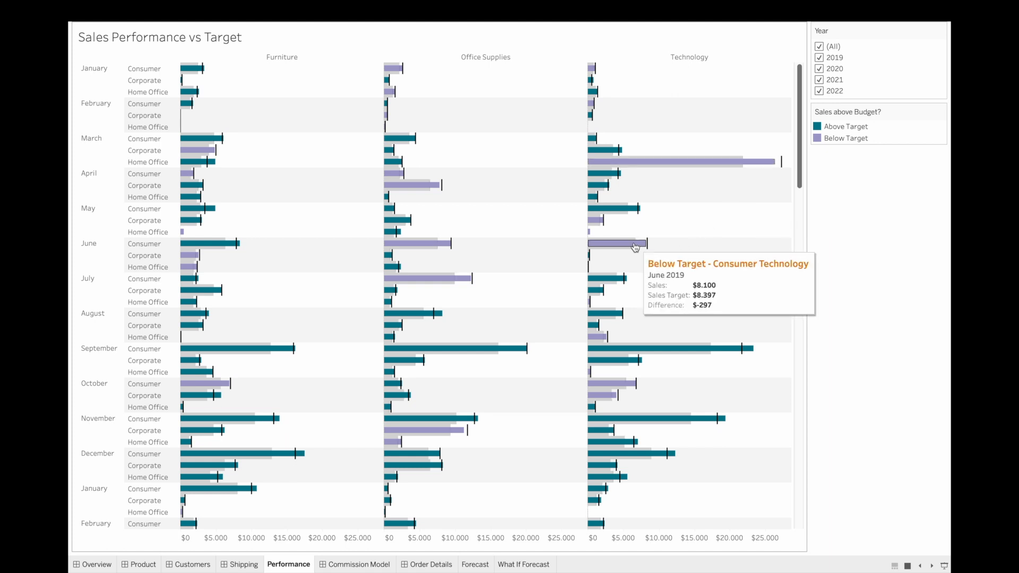